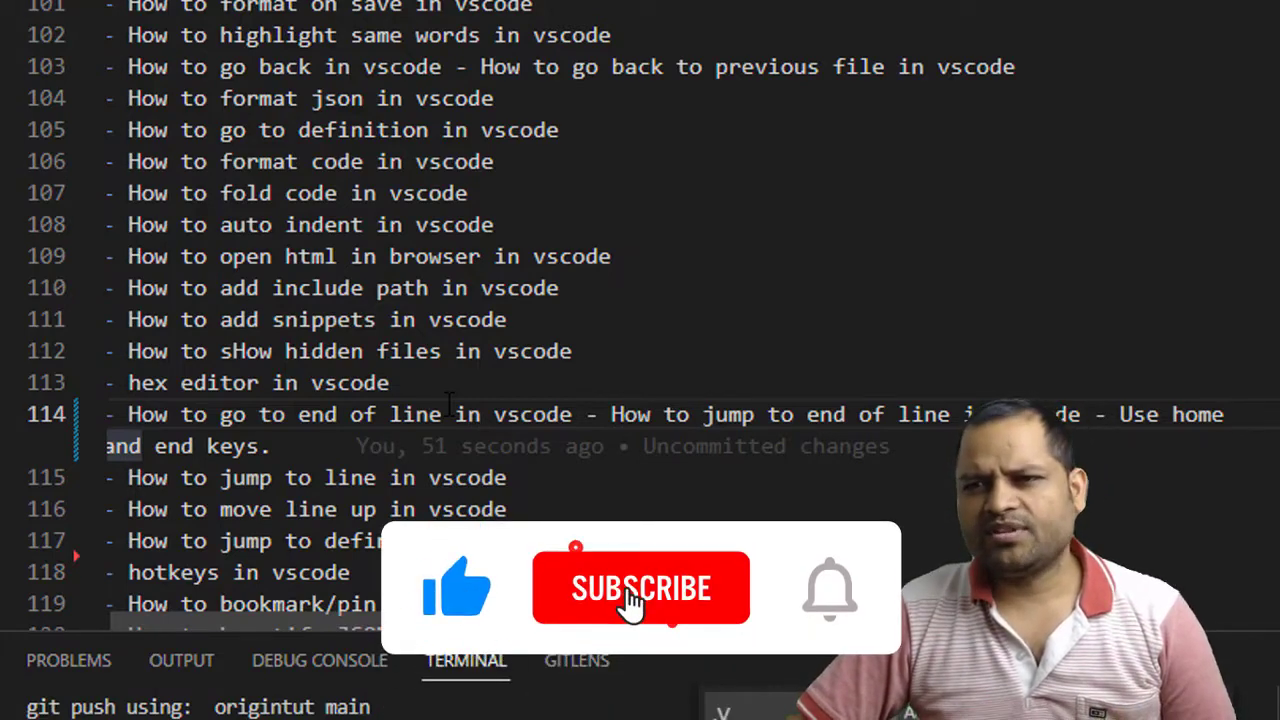
click(640, 587)
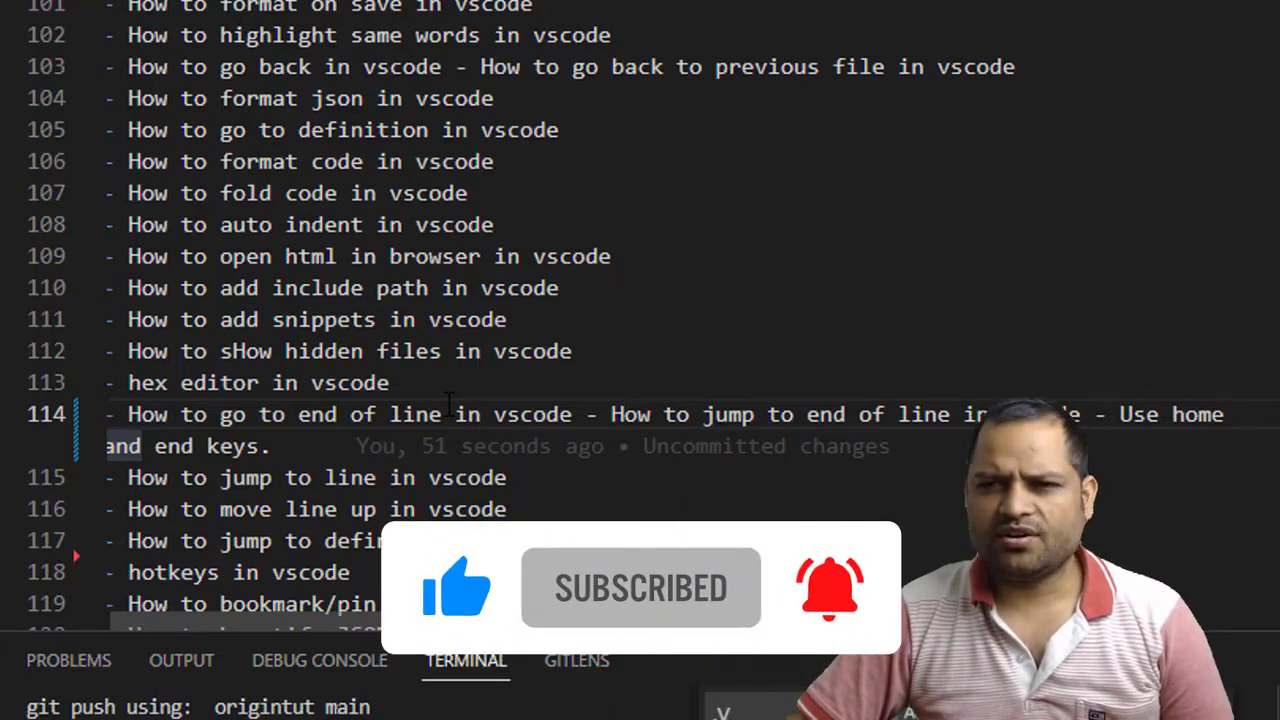